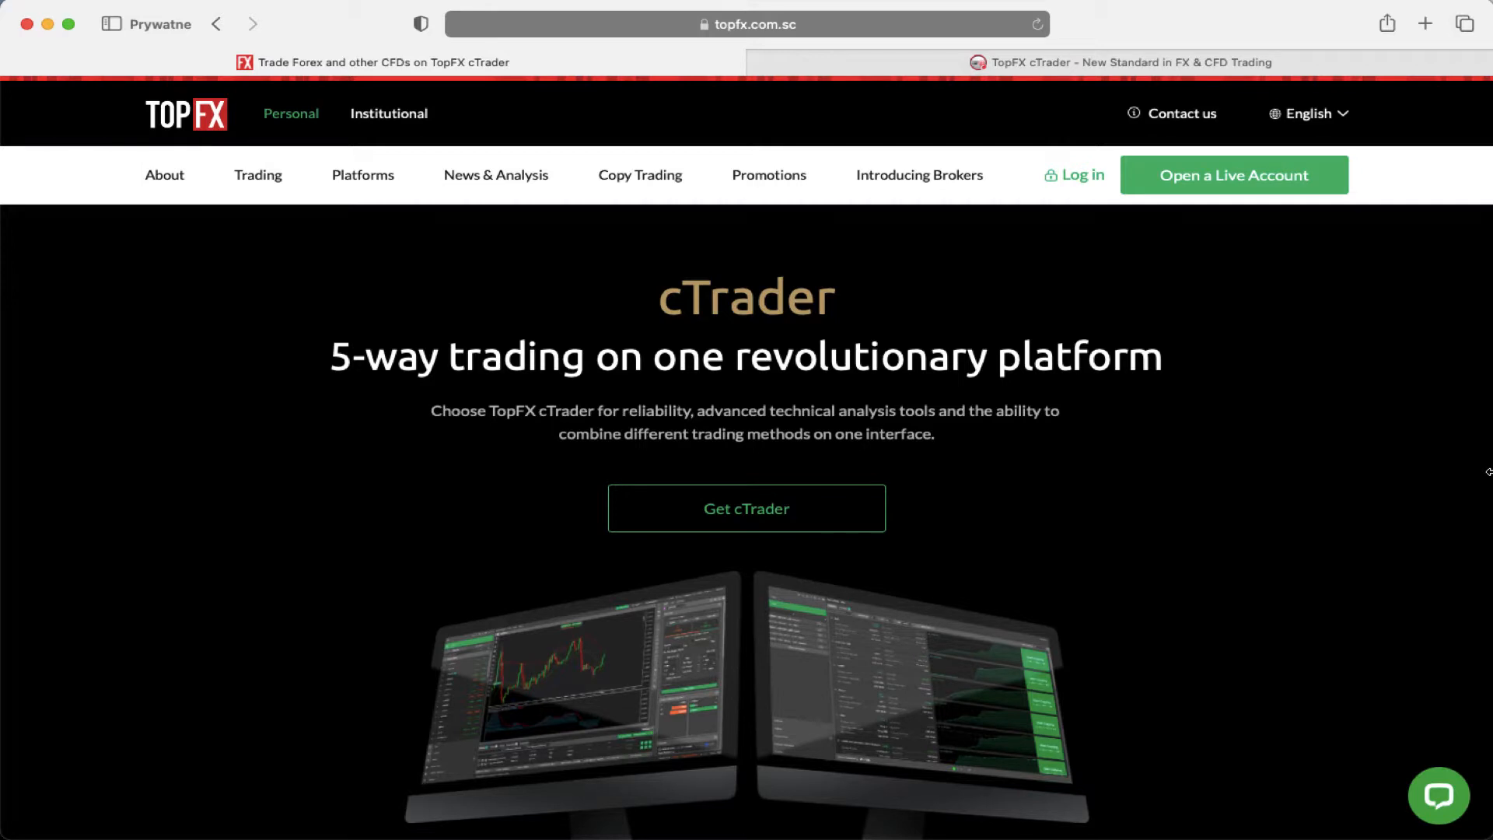
Step: Show the EURUSD chart in cTrader web with quick-trade pip value, commission and margin details
left_click(747, 507)
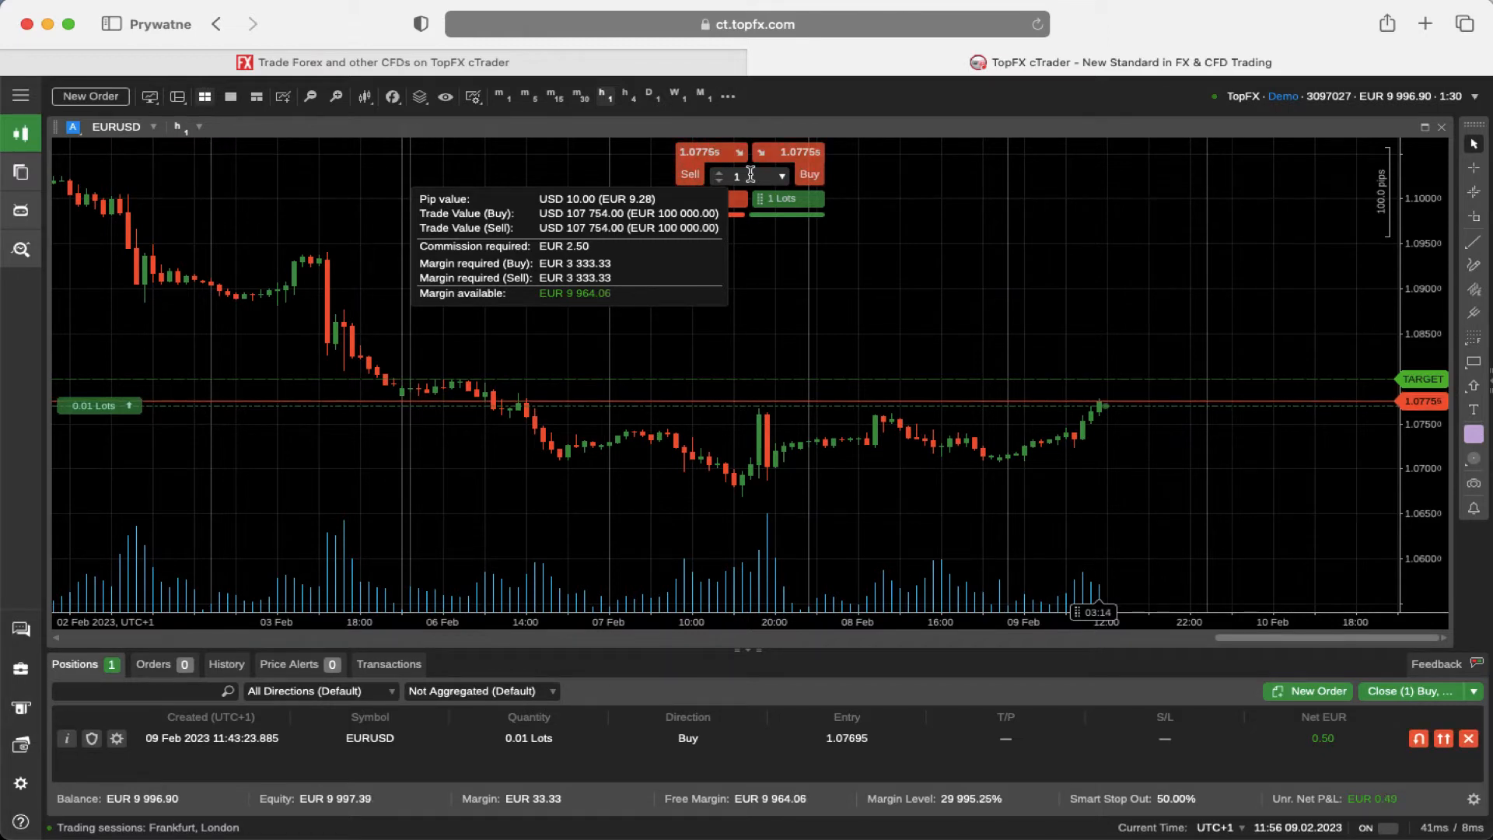
Step: Choose 0.01 Lots as the QuickTrade volume for EURUSD
left_click(779, 175)
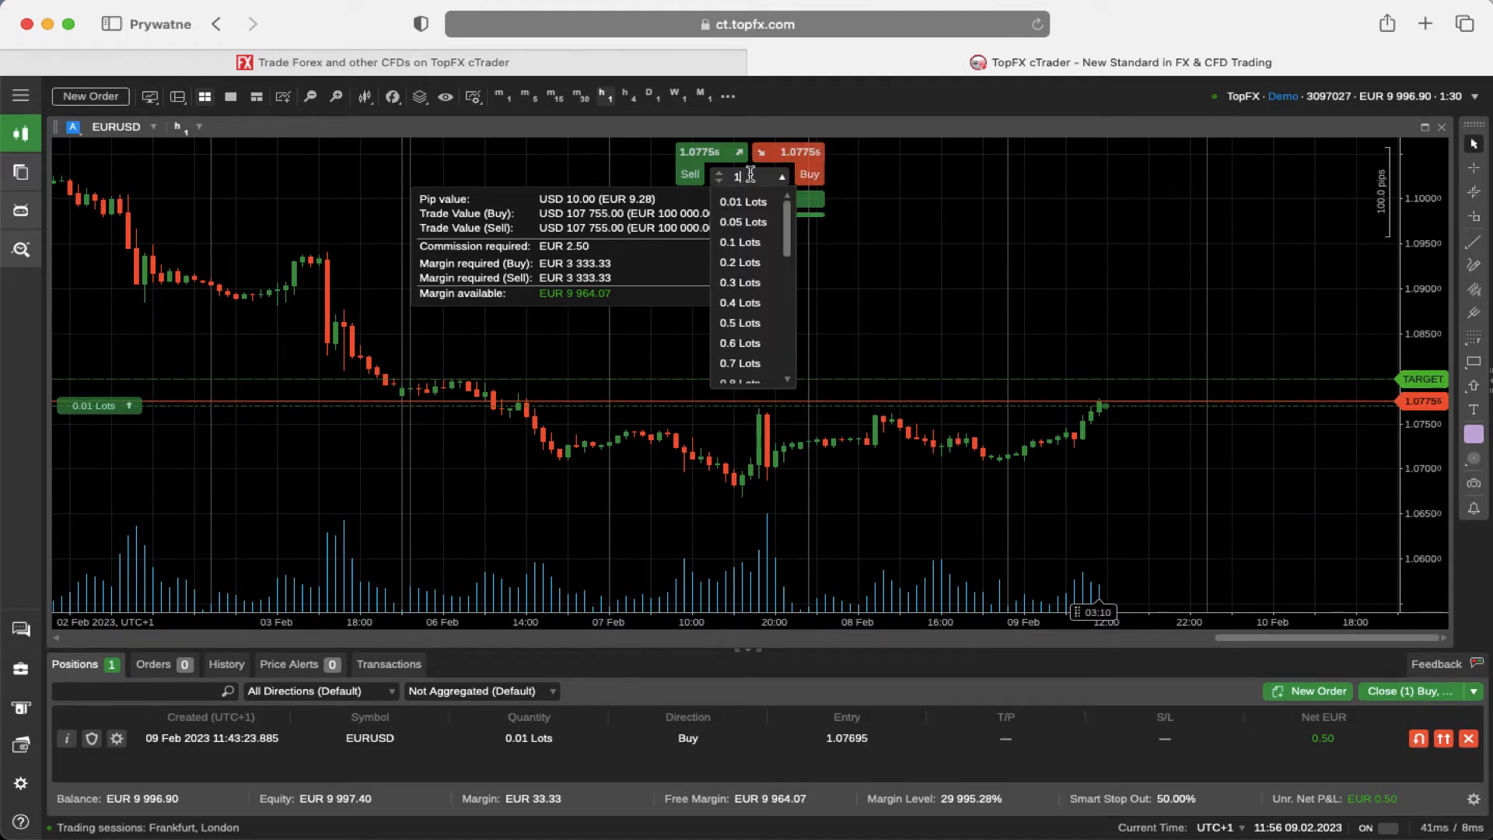
left_click(744, 201)
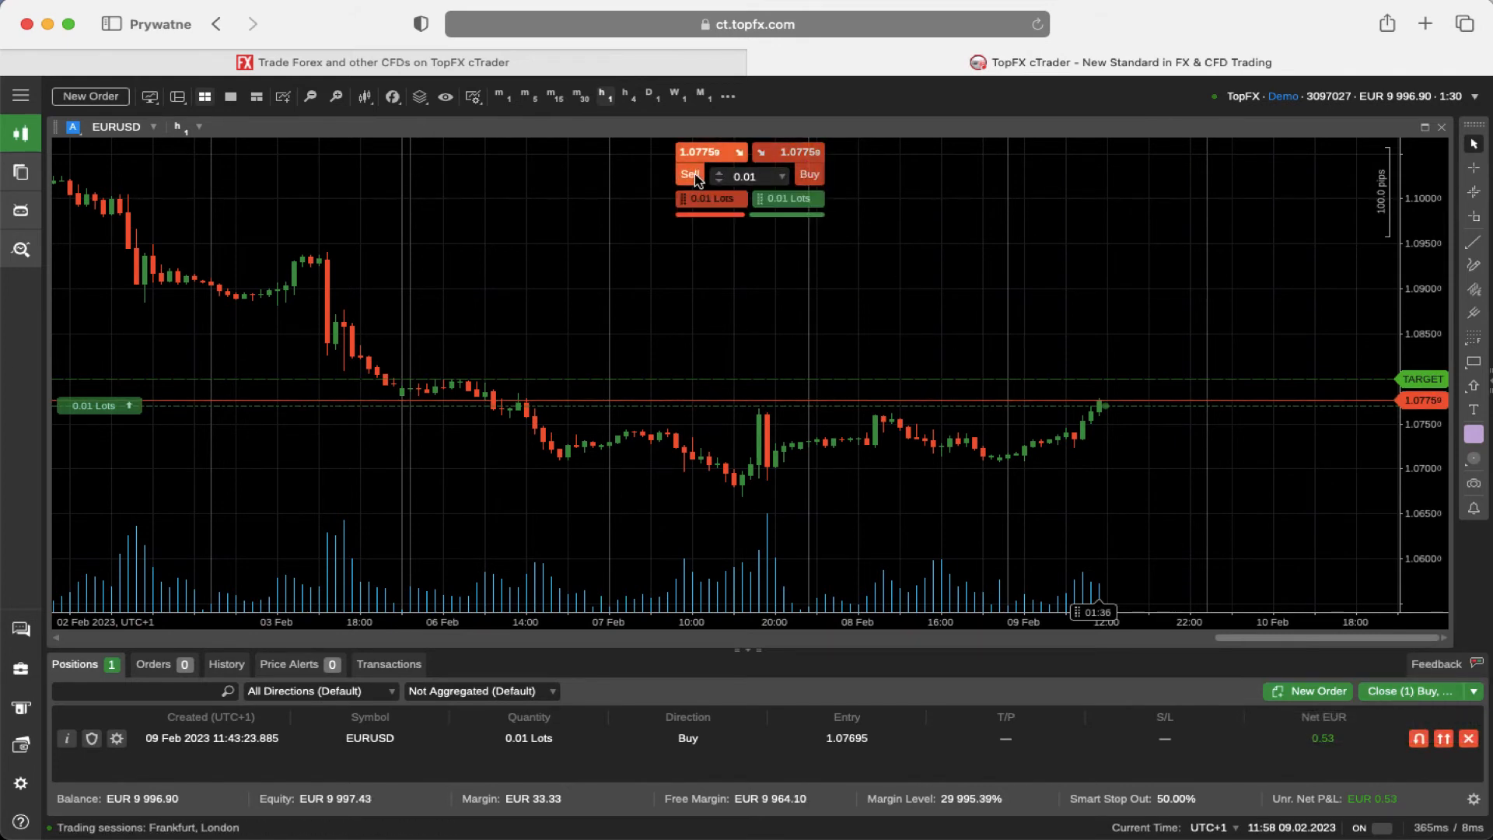
Step: Sell 0.01 lots of EURUSD, leaving a buy and a sell position open
left_click(692, 176)
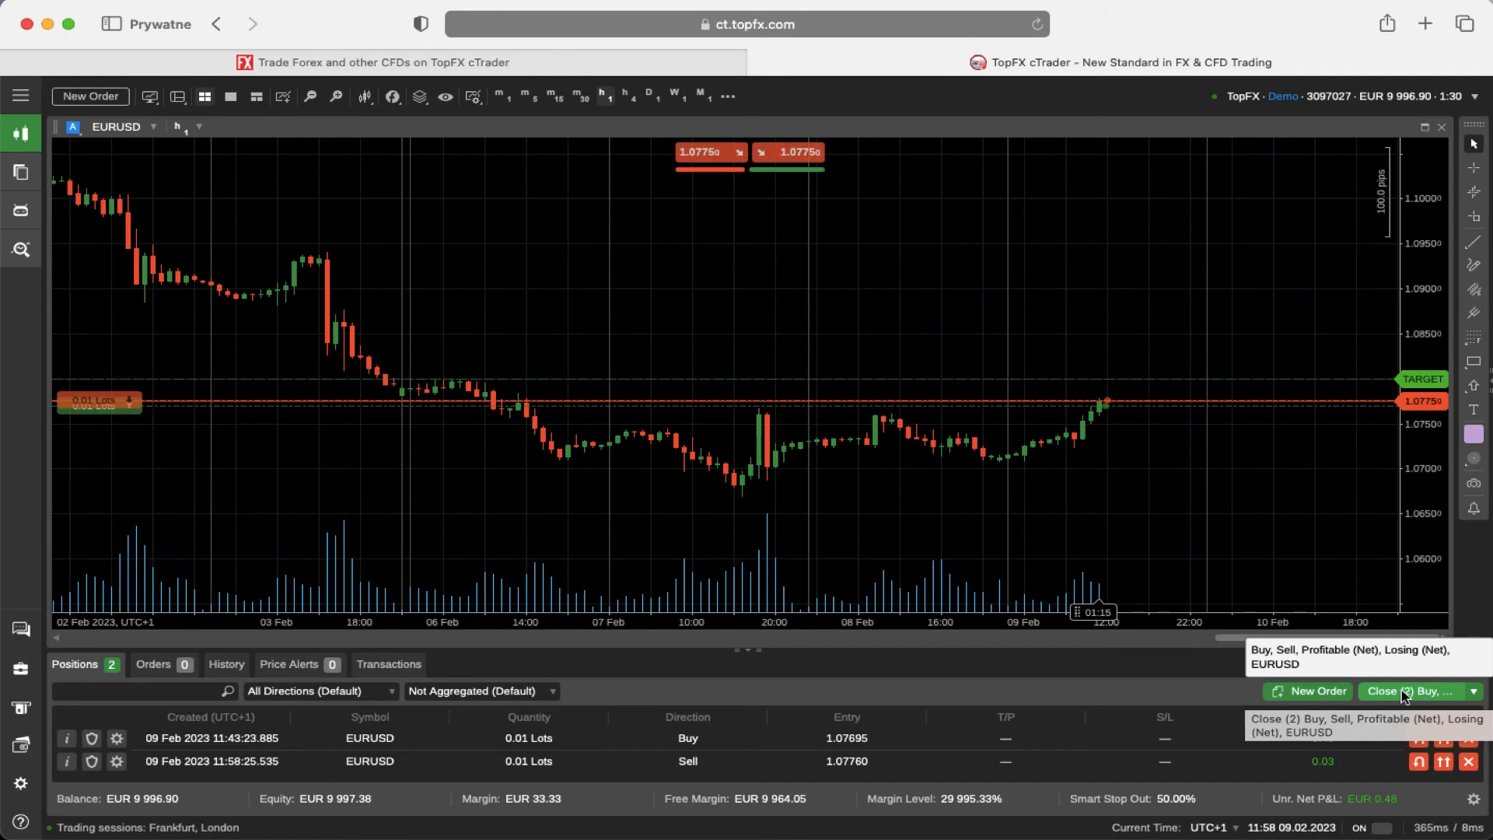
left_click(1474, 690)
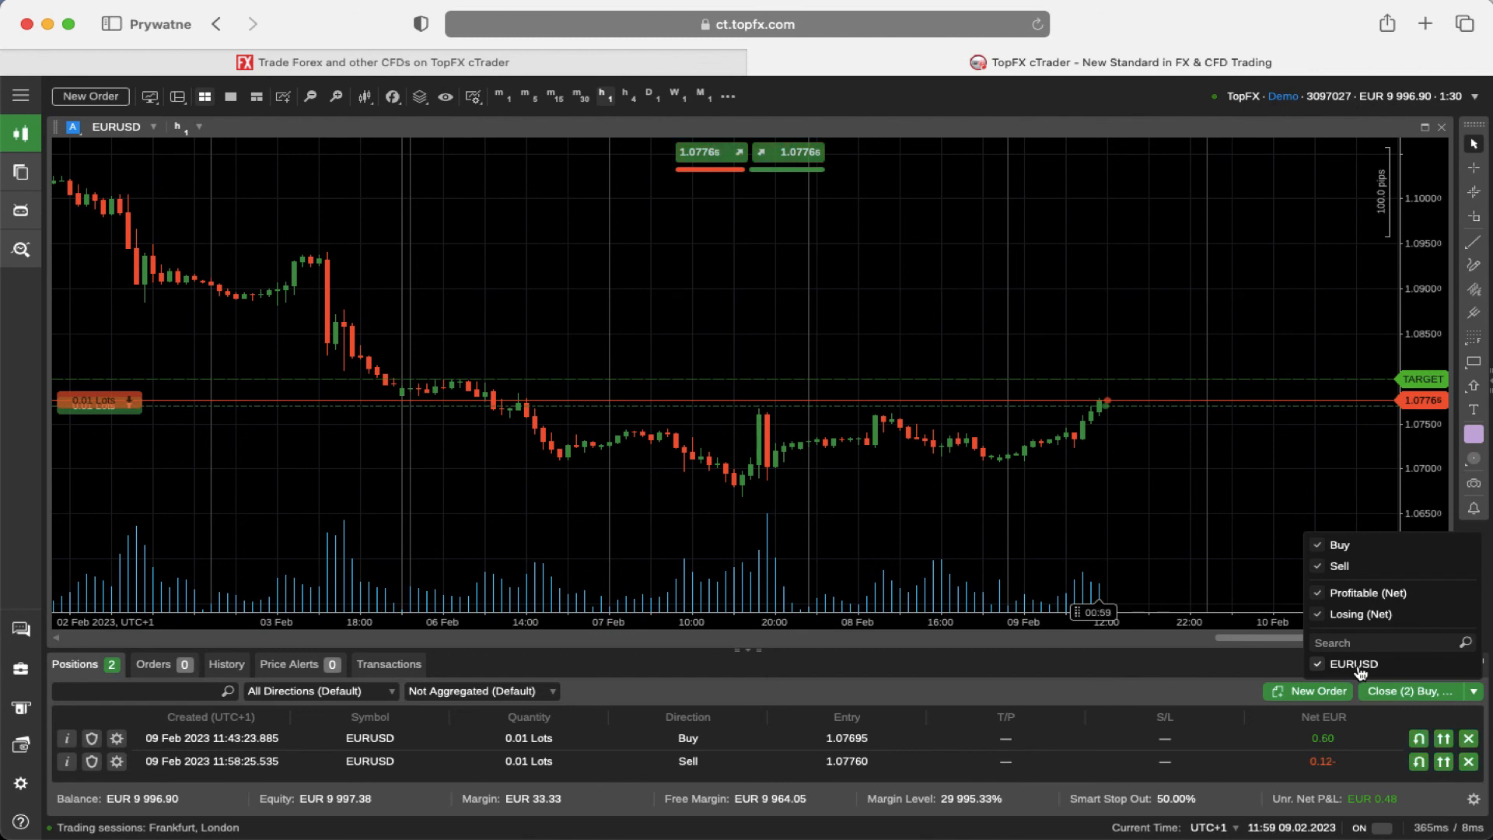
Step: Close all open EURUSD positions, leaving the positions list empty at EUR 9,997.37 balance
left_click(1412, 690)
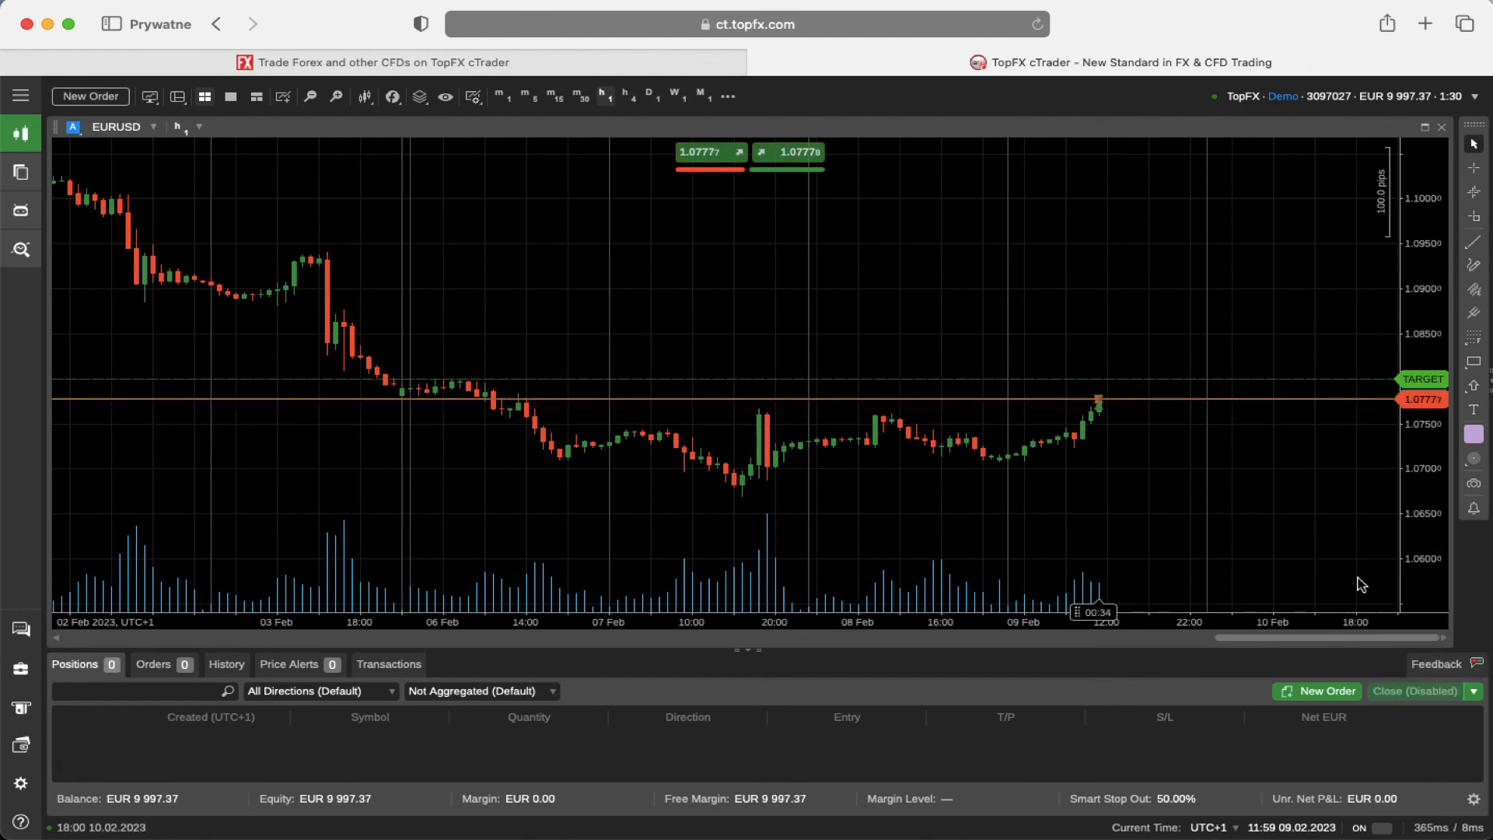